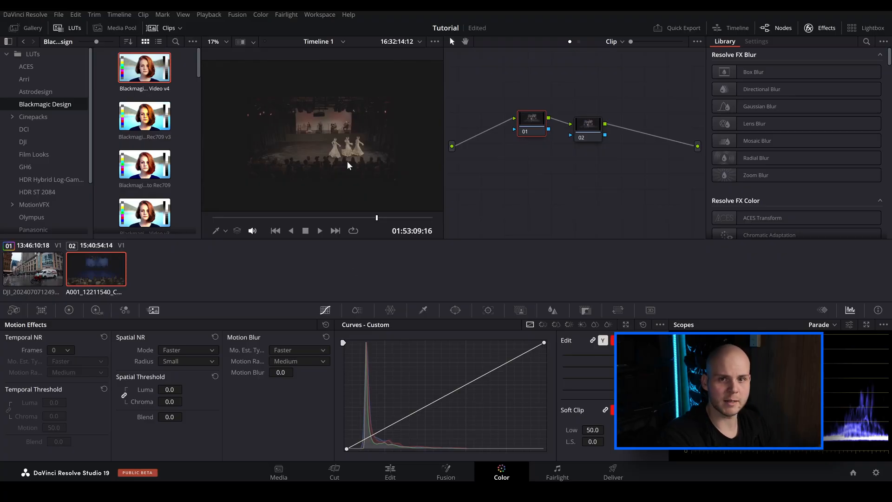
pyautogui.moveTo(377, 223)
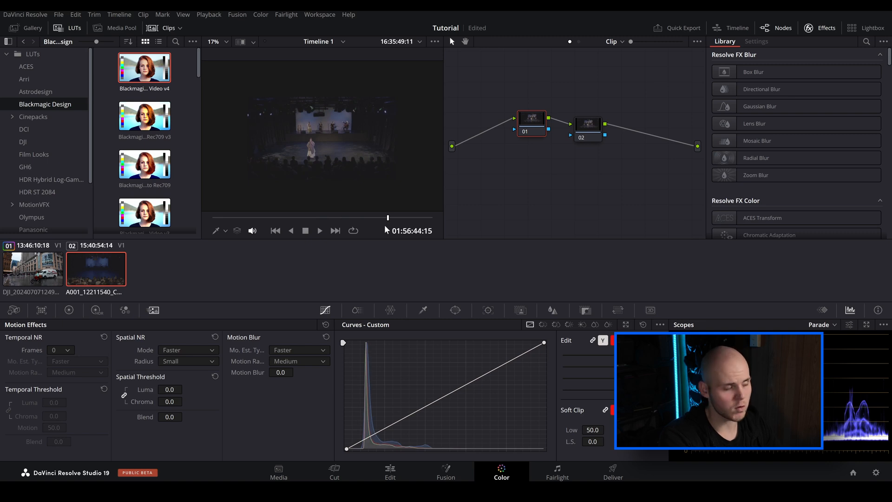
pyautogui.moveTo(372, 199)
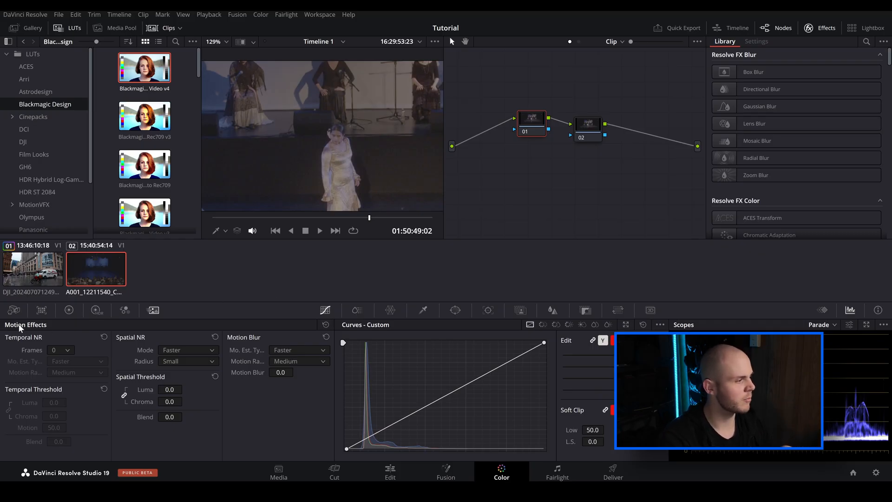
pyautogui.moveTo(205, 317)
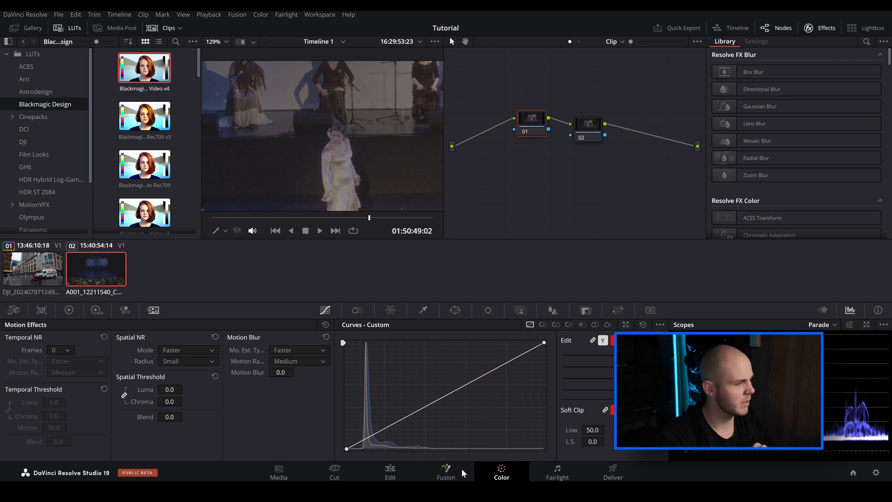
pyautogui.moveTo(48, 332)
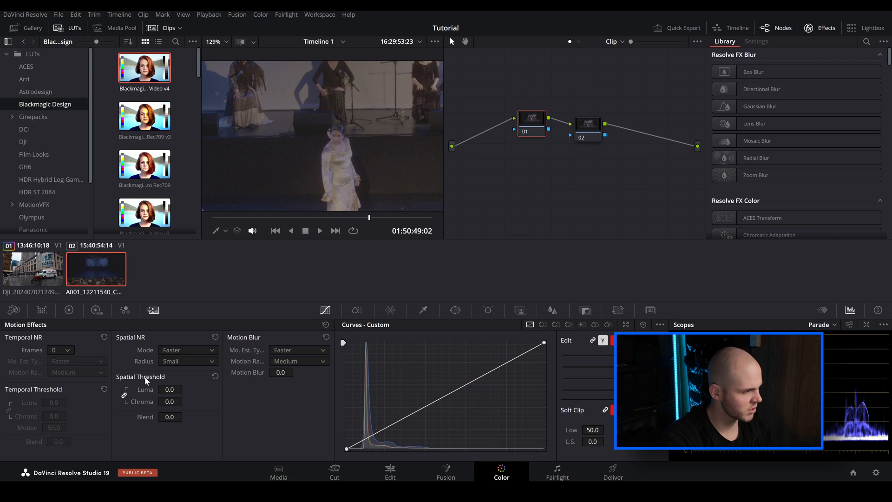
# Set the Spatial NR mode to UltraNR, keeping strength at zero.
pyautogui.click(60, 349)
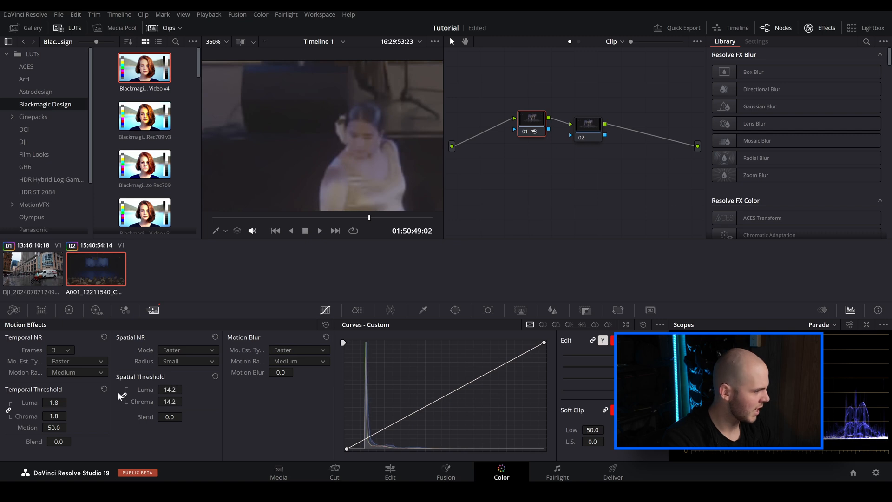
pyautogui.moveTo(54, 402); pyautogui.dragTo(54, 387)
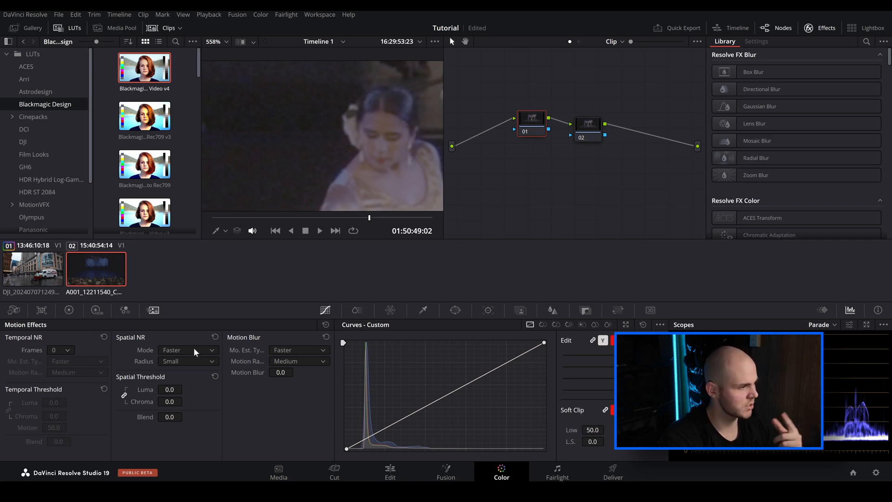
pyautogui.click(188, 350)
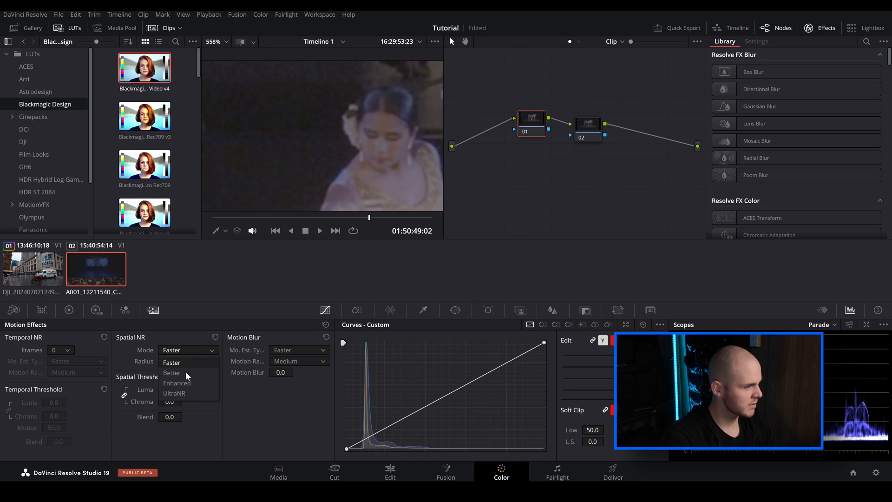
pyautogui.click(174, 393)
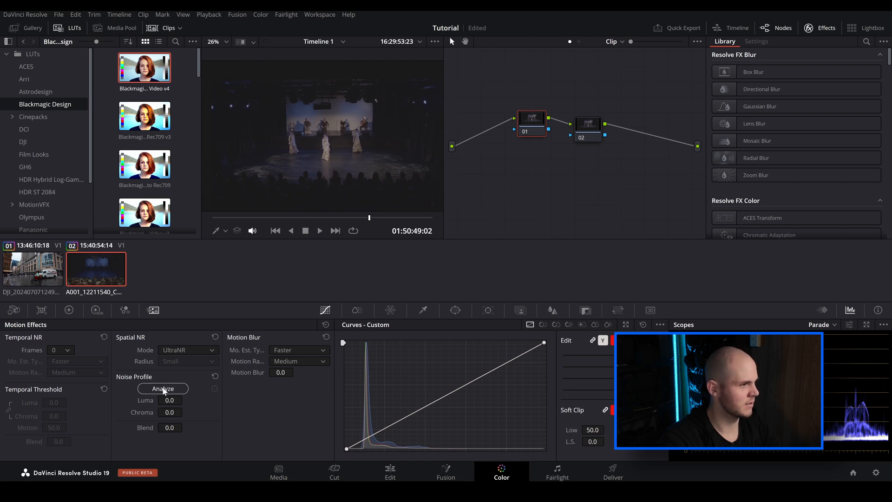
# Analyze noise from an enlarged sample box on the backdrop, giving luma 18.2 and chroma 5.8.
pyautogui.click(163, 388)
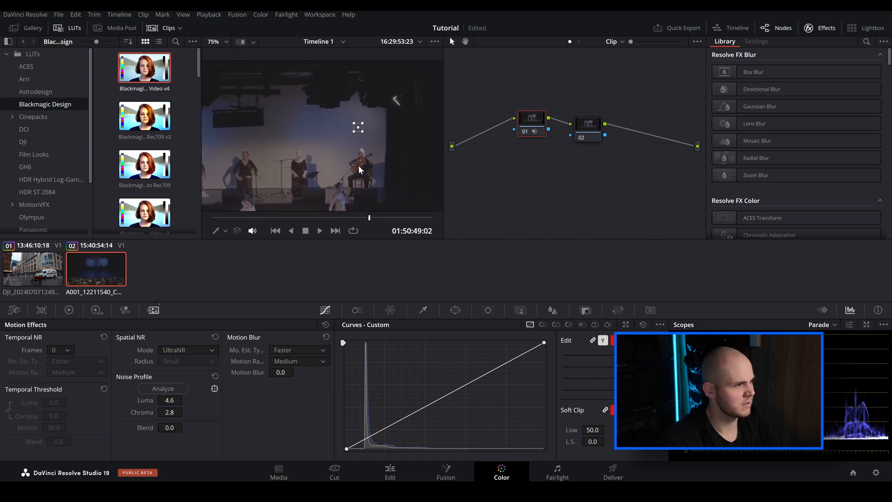
pyautogui.click(221, 41)
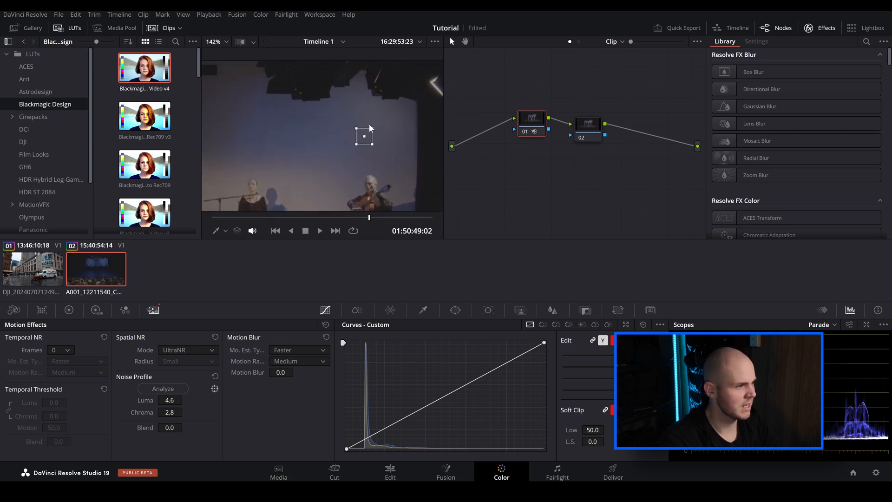
pyautogui.moveTo(353, 151)
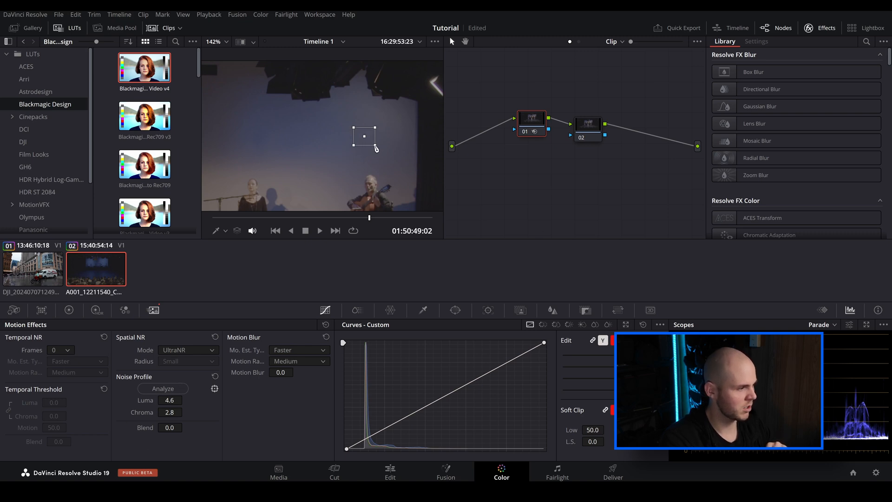
pyautogui.moveTo(375, 147); pyautogui.dragTo(395, 162)
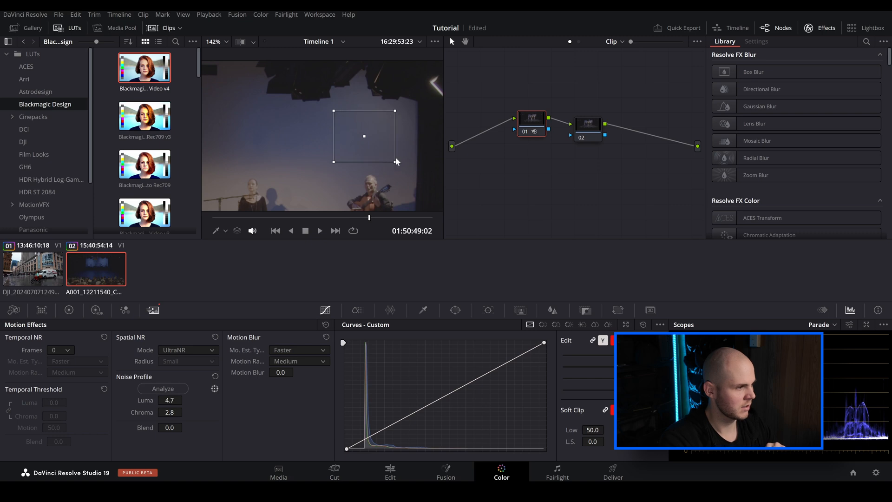
pyautogui.moveTo(394, 163); pyautogui.dragTo(415, 188)
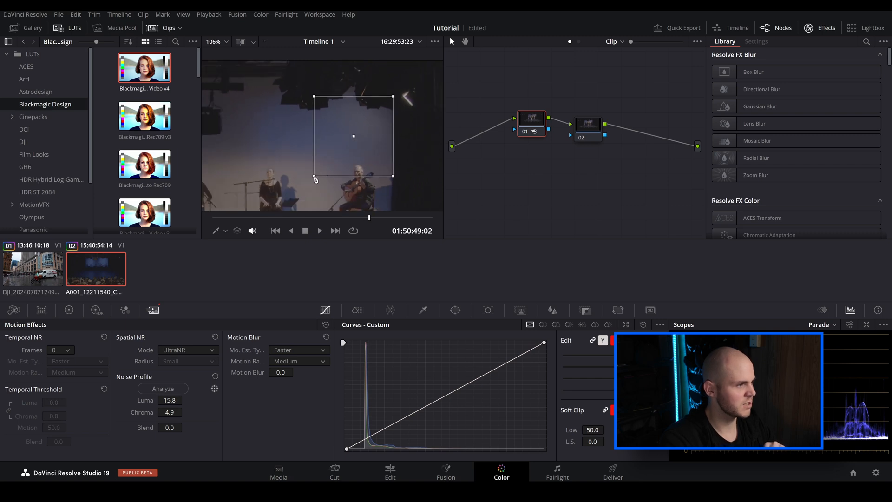
pyautogui.click(163, 388)
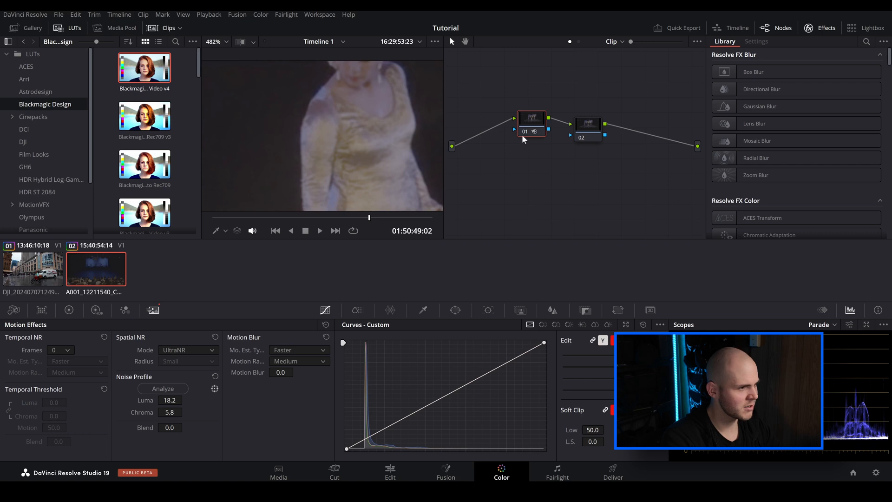
pyautogui.moveTo(526, 133)
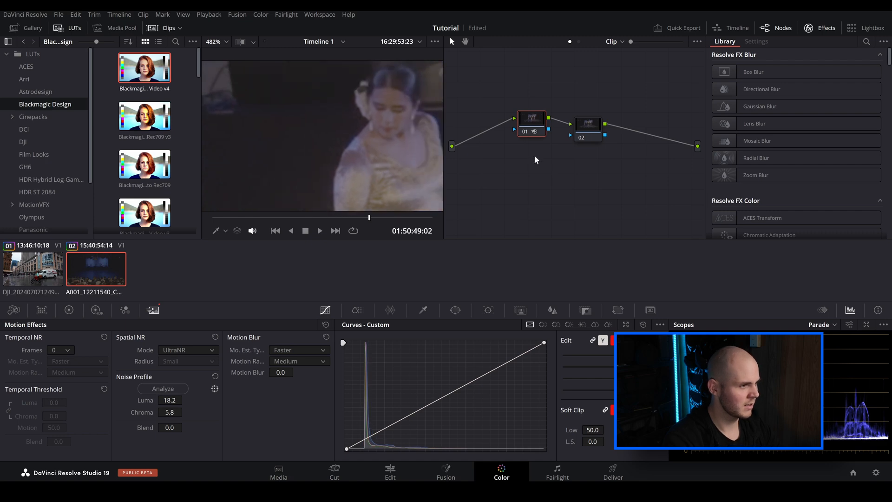
# Select node 02 to view its 3-frame temporal and Faster 7.0 spatial NR.
pyautogui.click(588, 124)
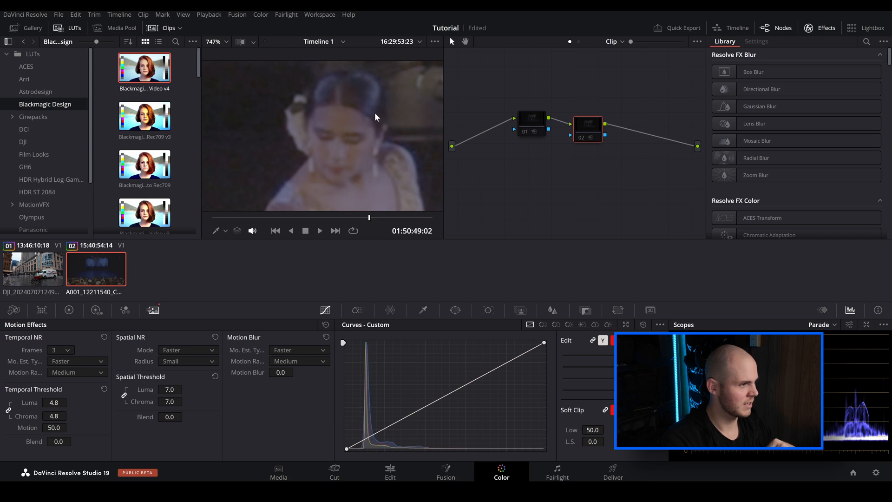
pyautogui.moveTo(523, 137)
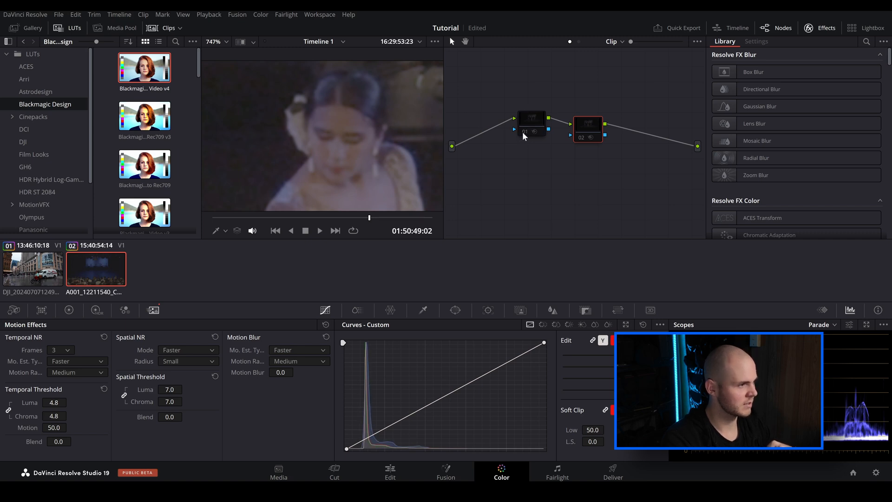